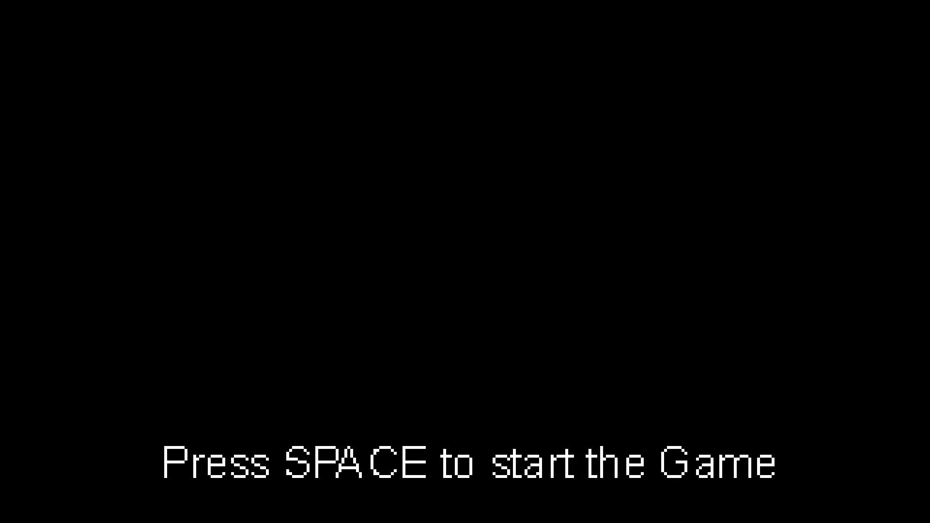
- Start the game from the 'Press SPACE to start' screen, loading the brick-walled level
key(space)
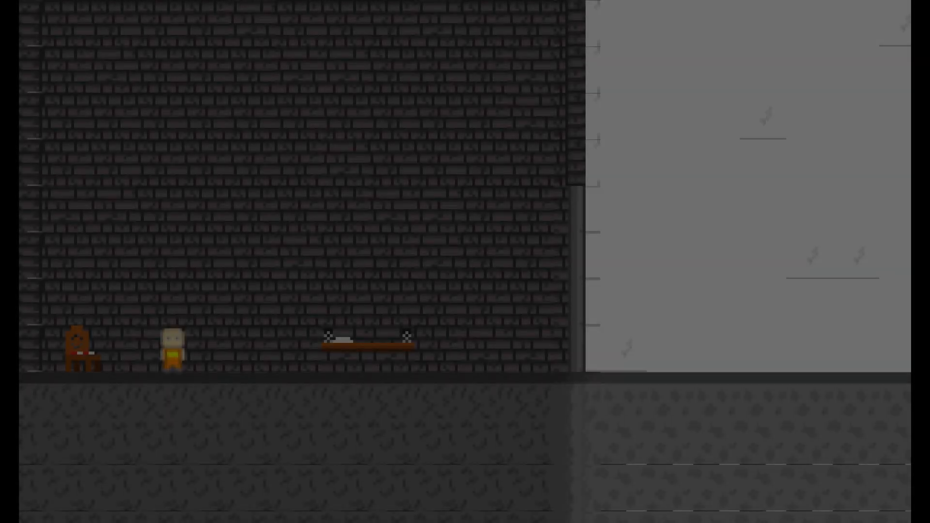